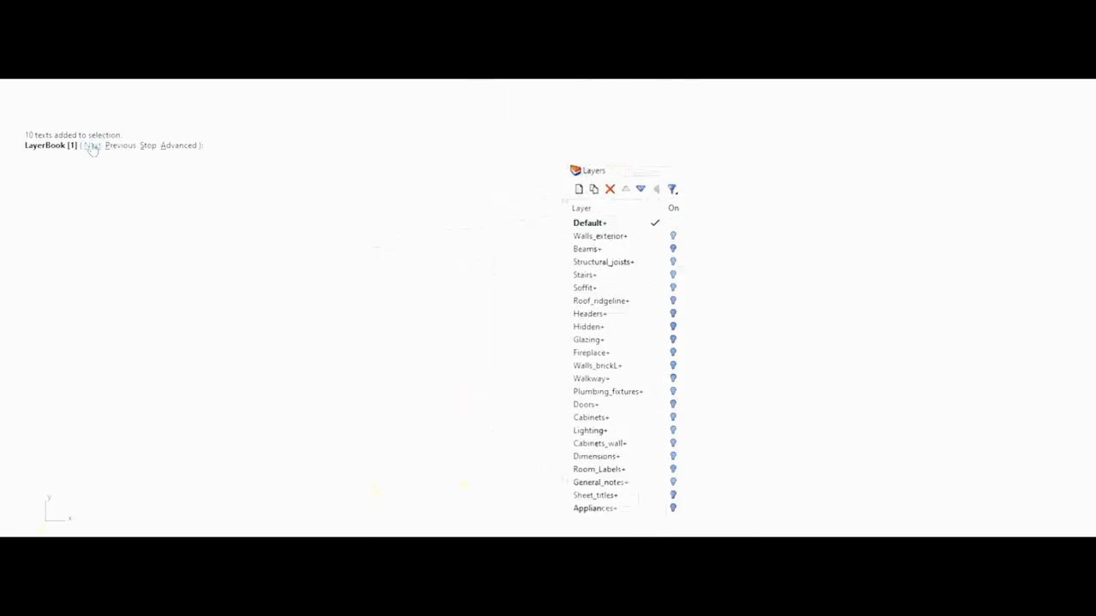
Advance LayerBook to page 15 to reveal the Doors layer, keeping Cabinets and Lighting hidden
{"action": "left_click", "coordinate": [95, 145]}
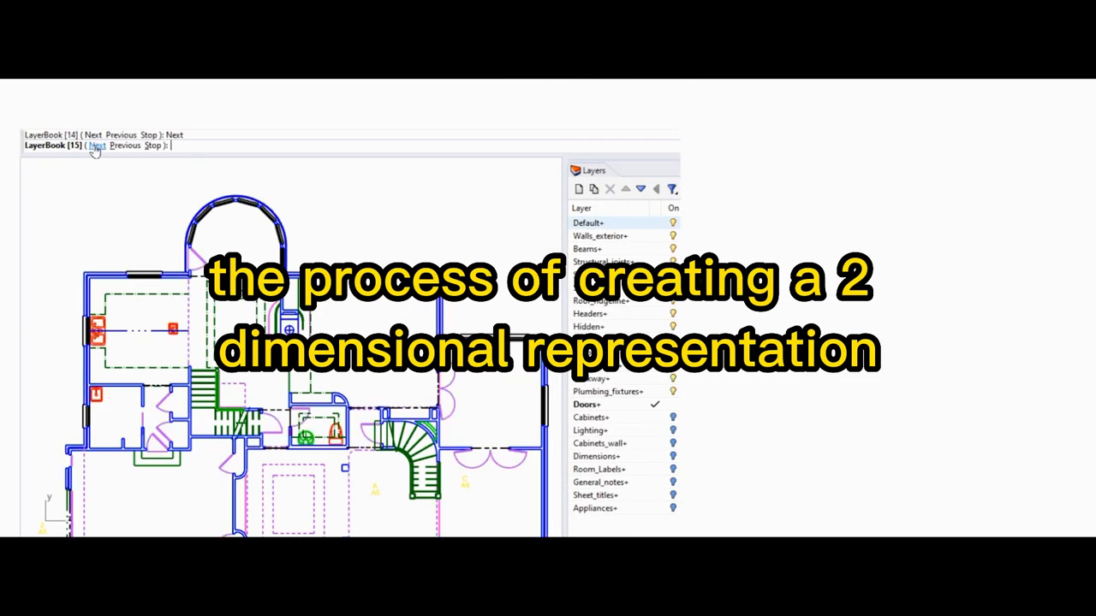